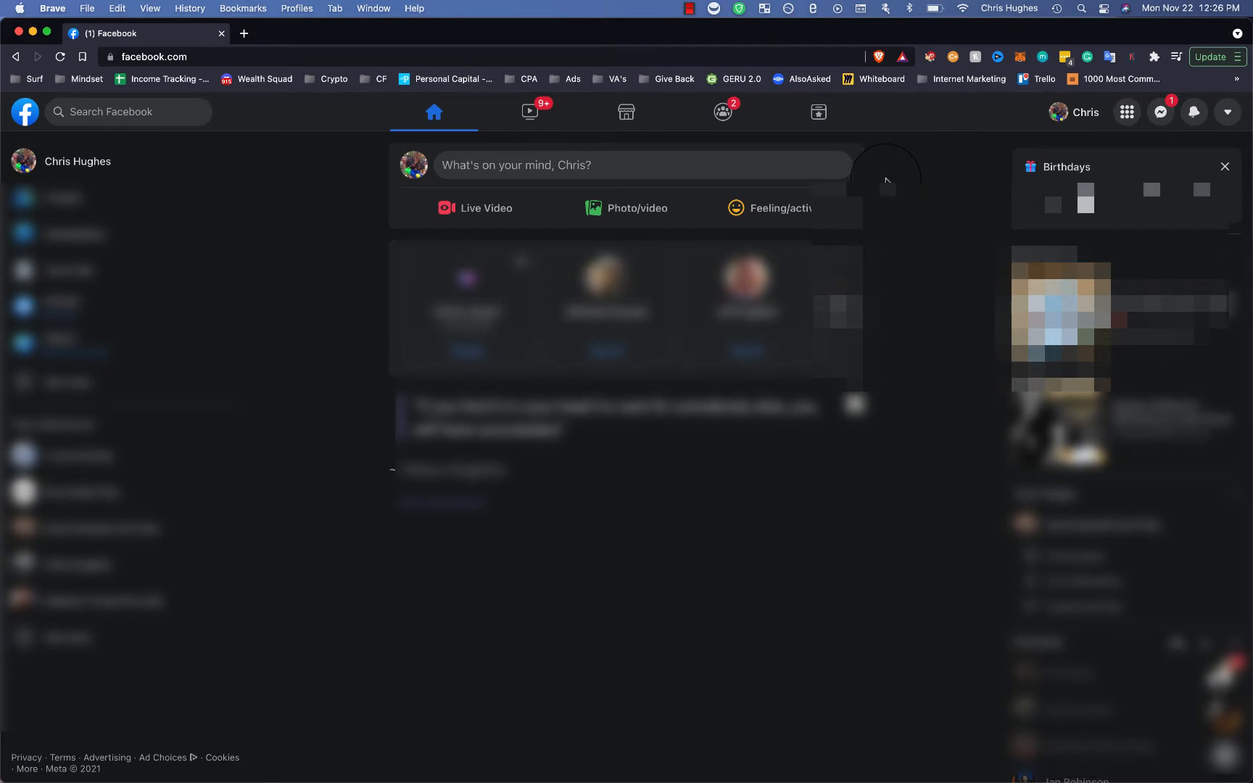
mouse_move(889, 180)
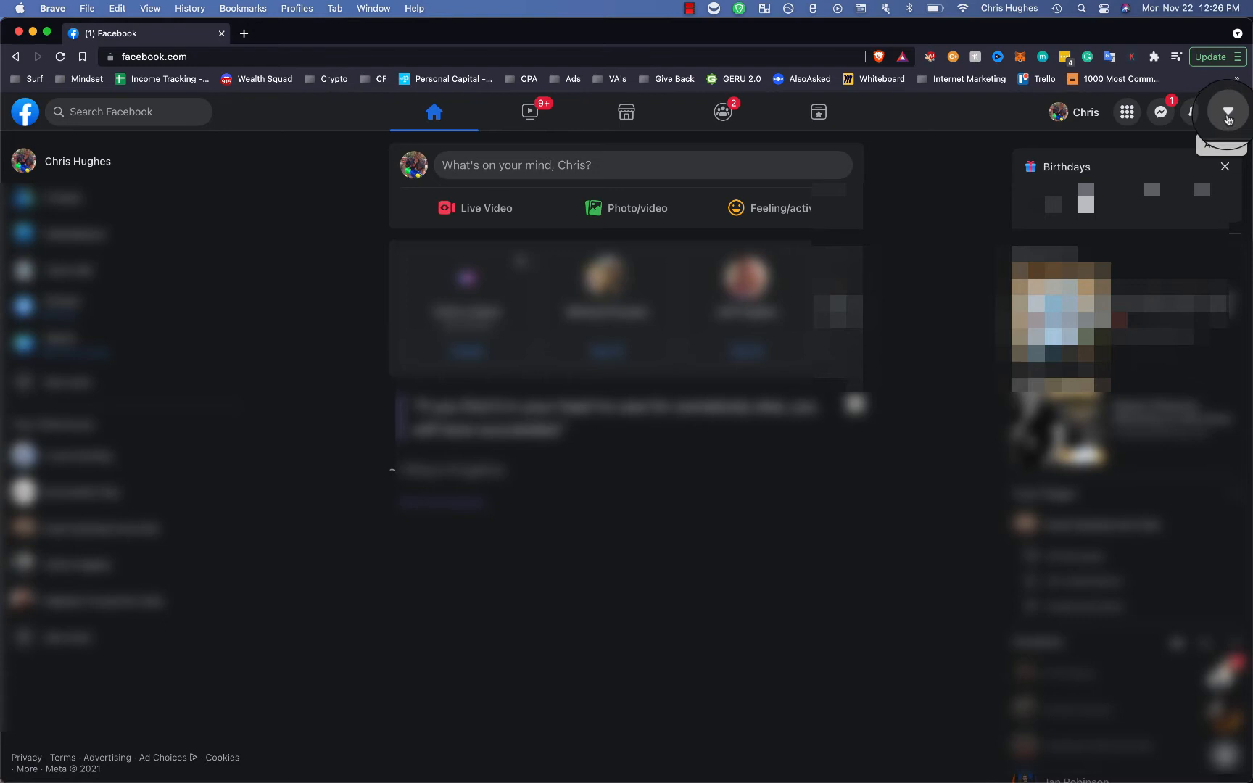
Reach the account Settings page via the account menu's Settings & Privacy entry
left_click(1227, 112)
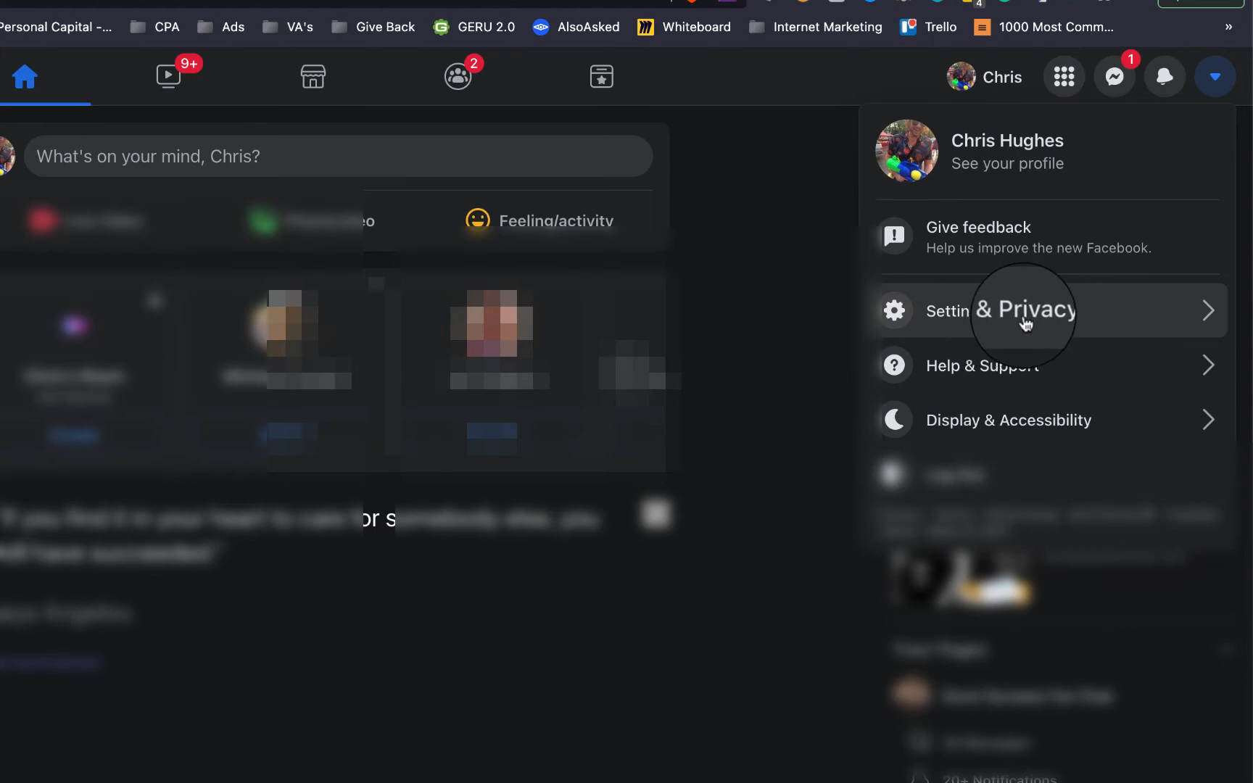
left_click(999, 310)
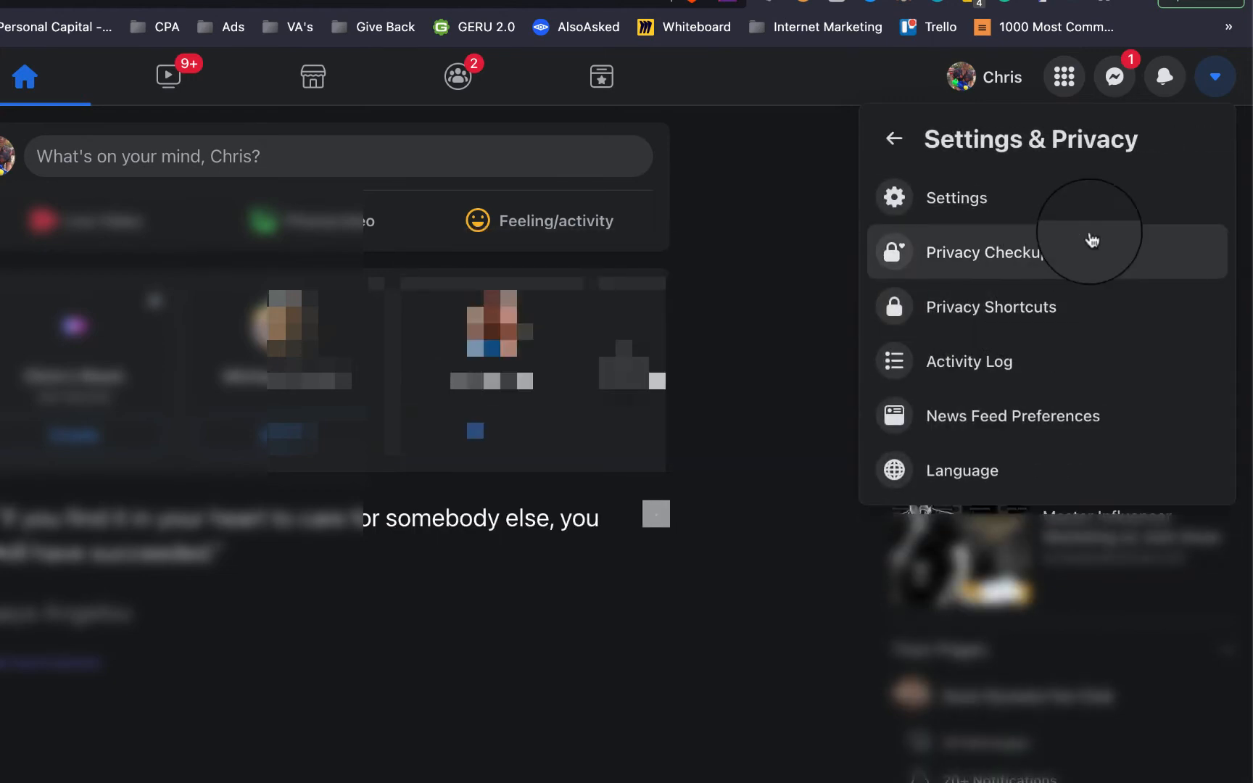
mouse_move(1086, 215)
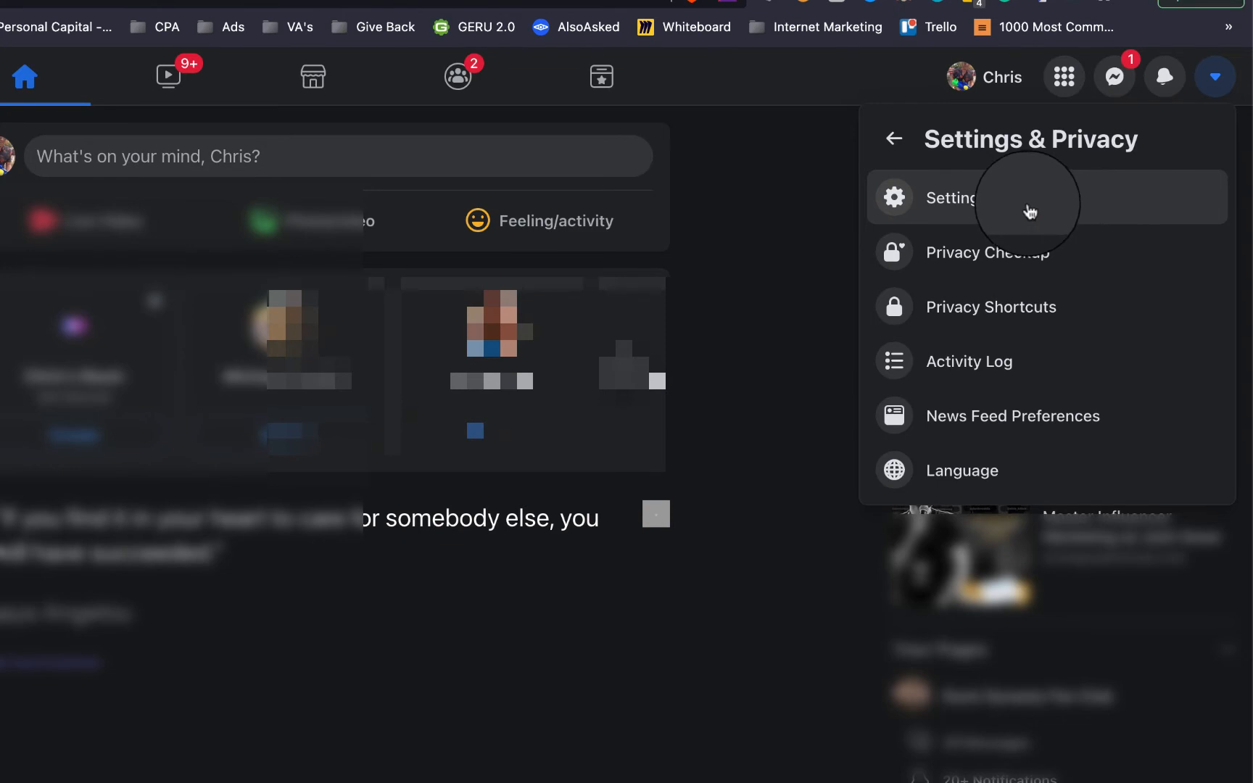
left_click(949, 198)
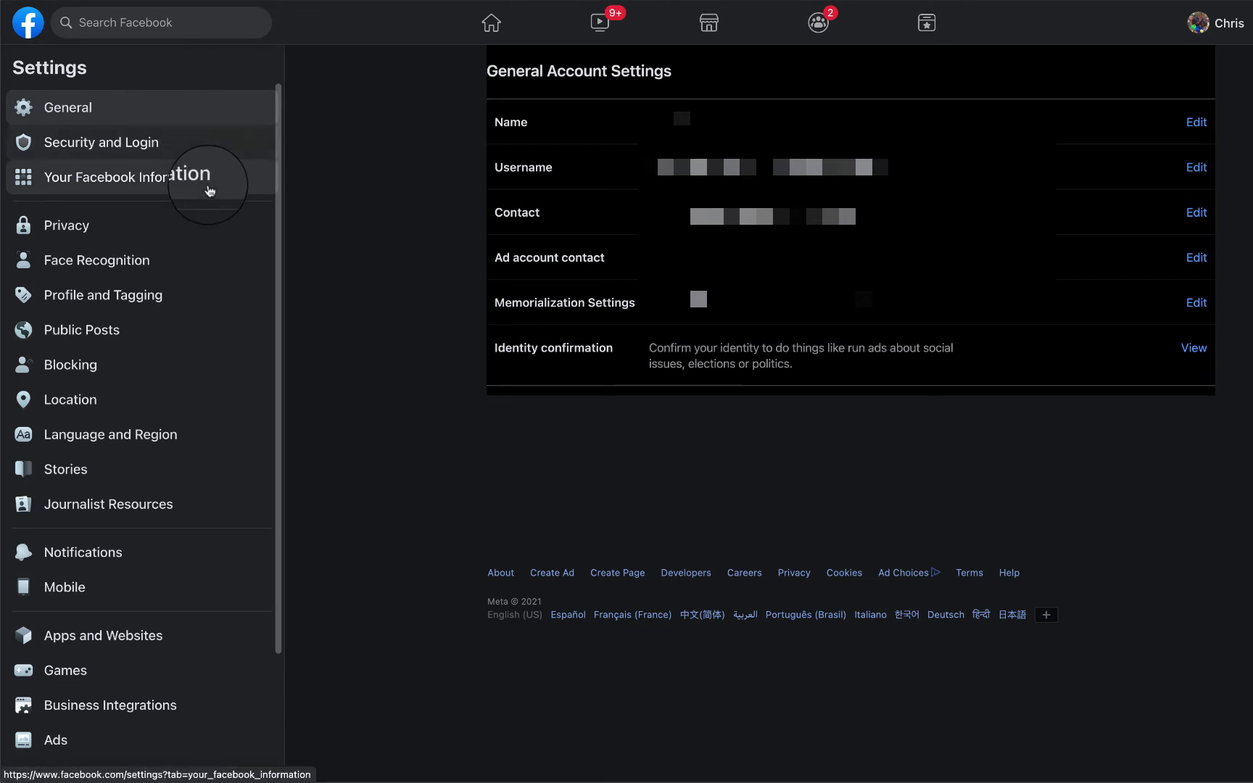
mouse_move(197, 186)
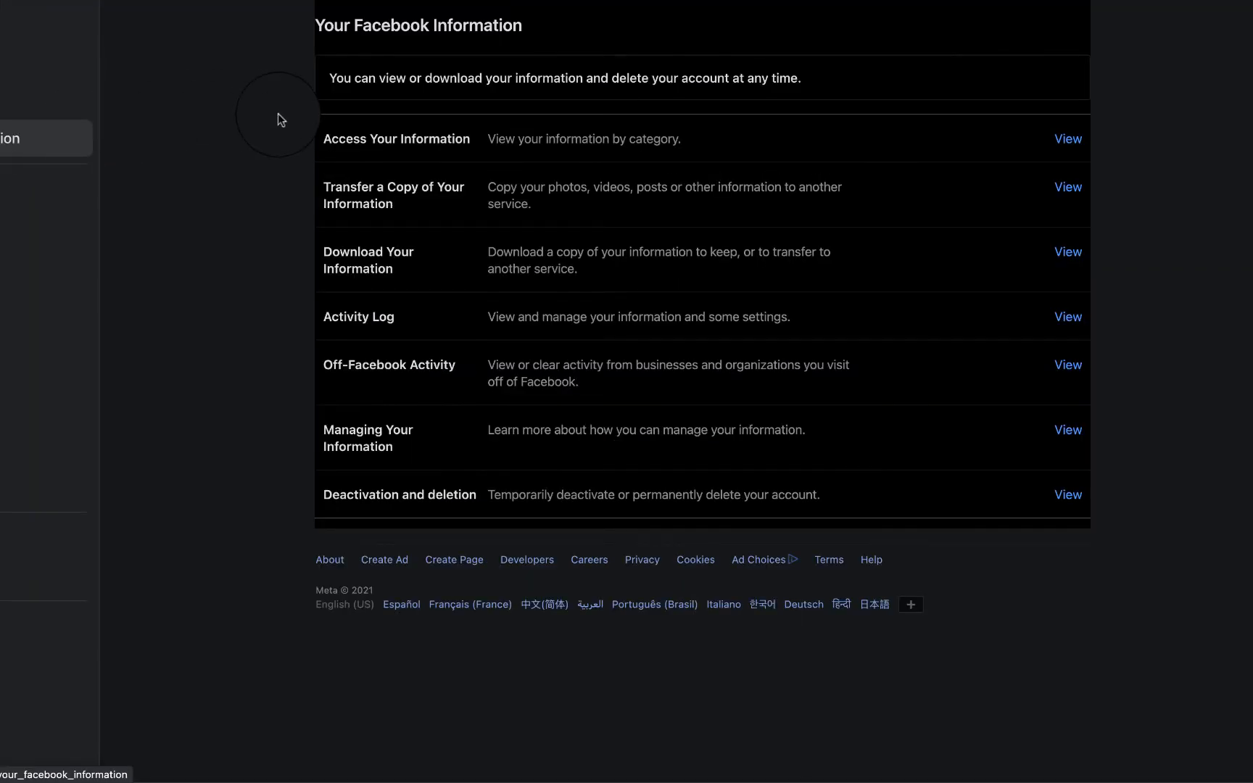
mouse_move(531, 260)
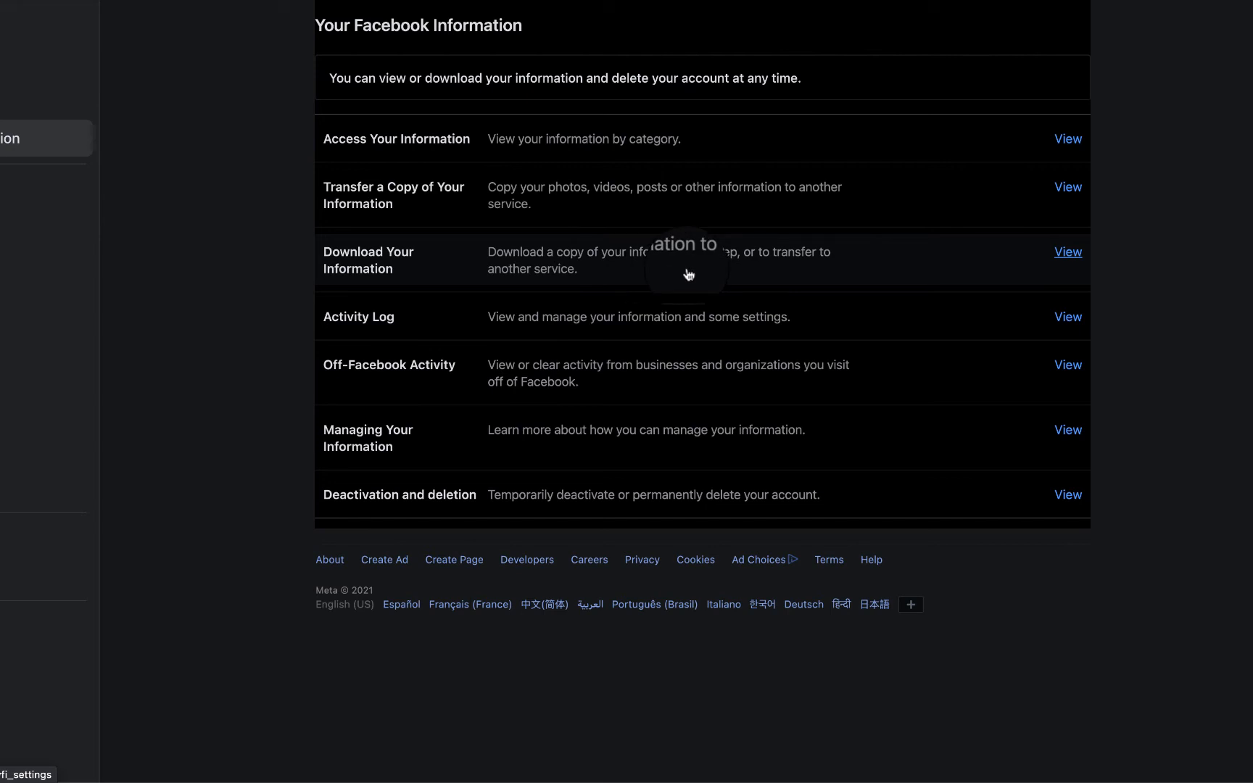
mouse_move(1068, 252)
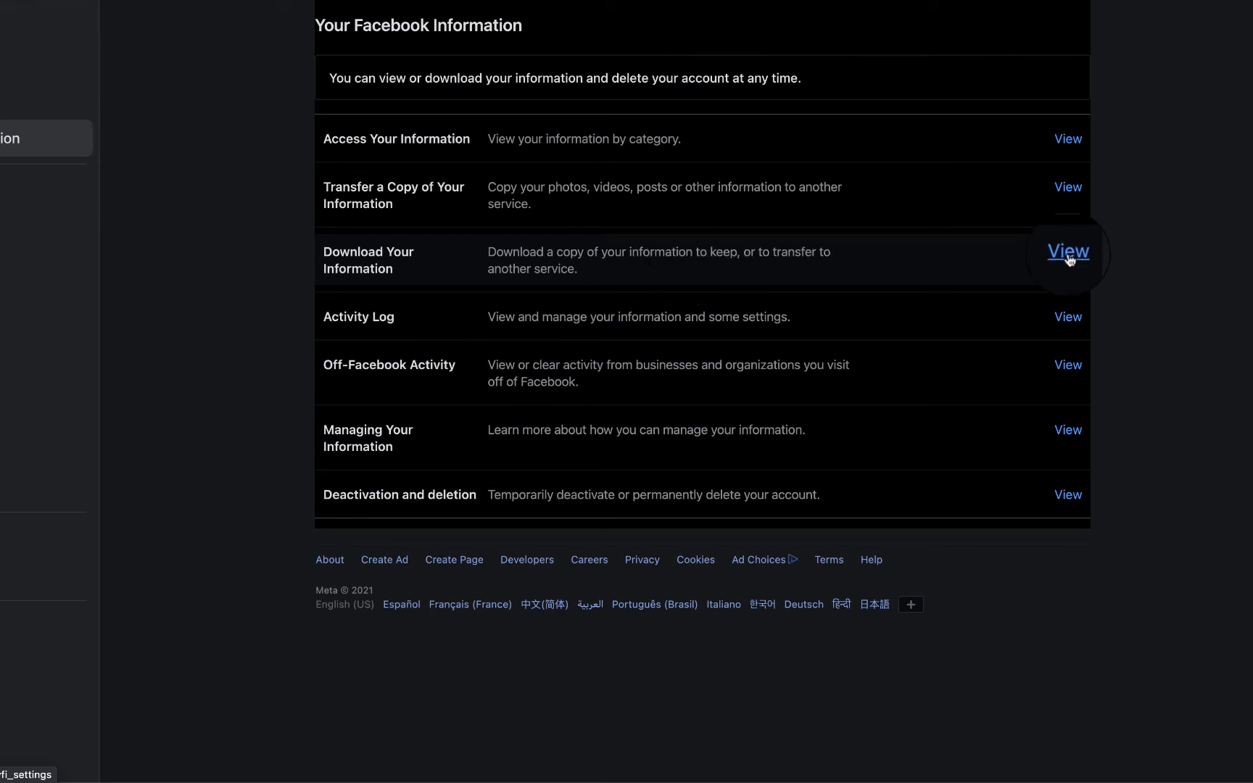
Set the download request to HTML format, High media quality and an All time date range
left_click(1067, 251)
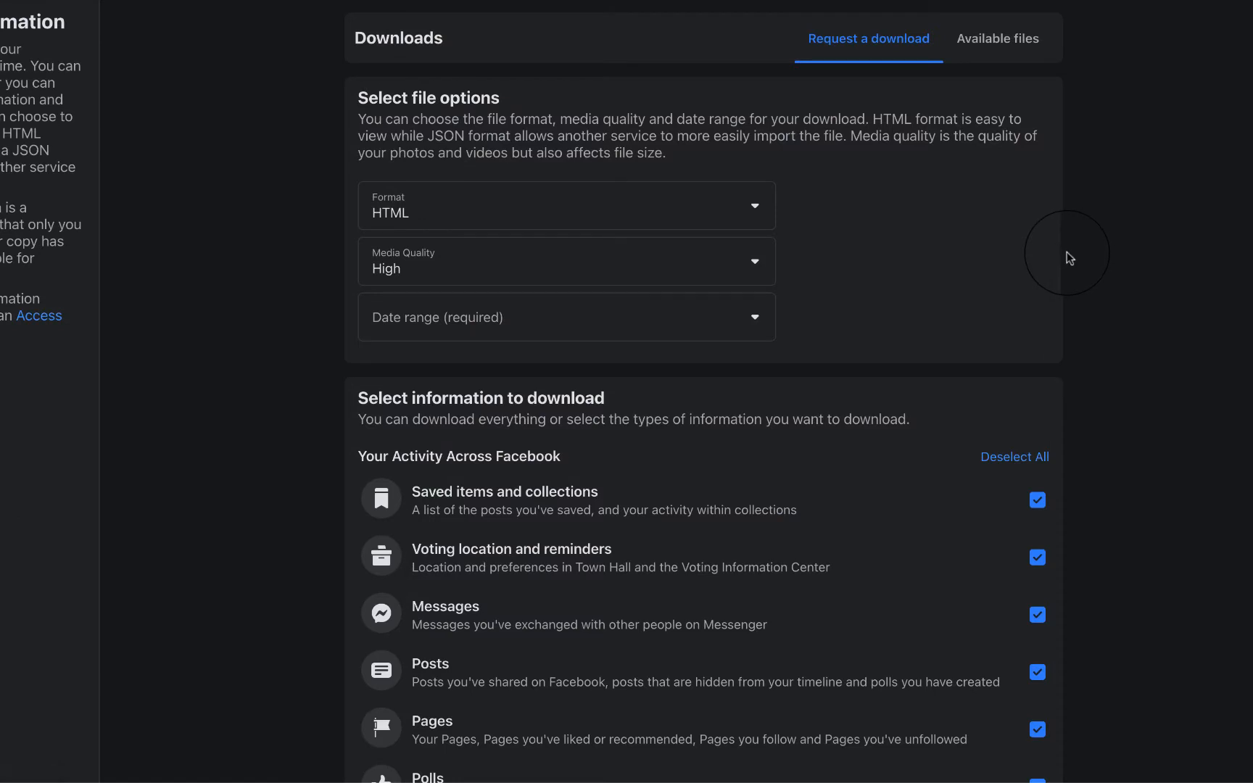
mouse_move(469, 179)
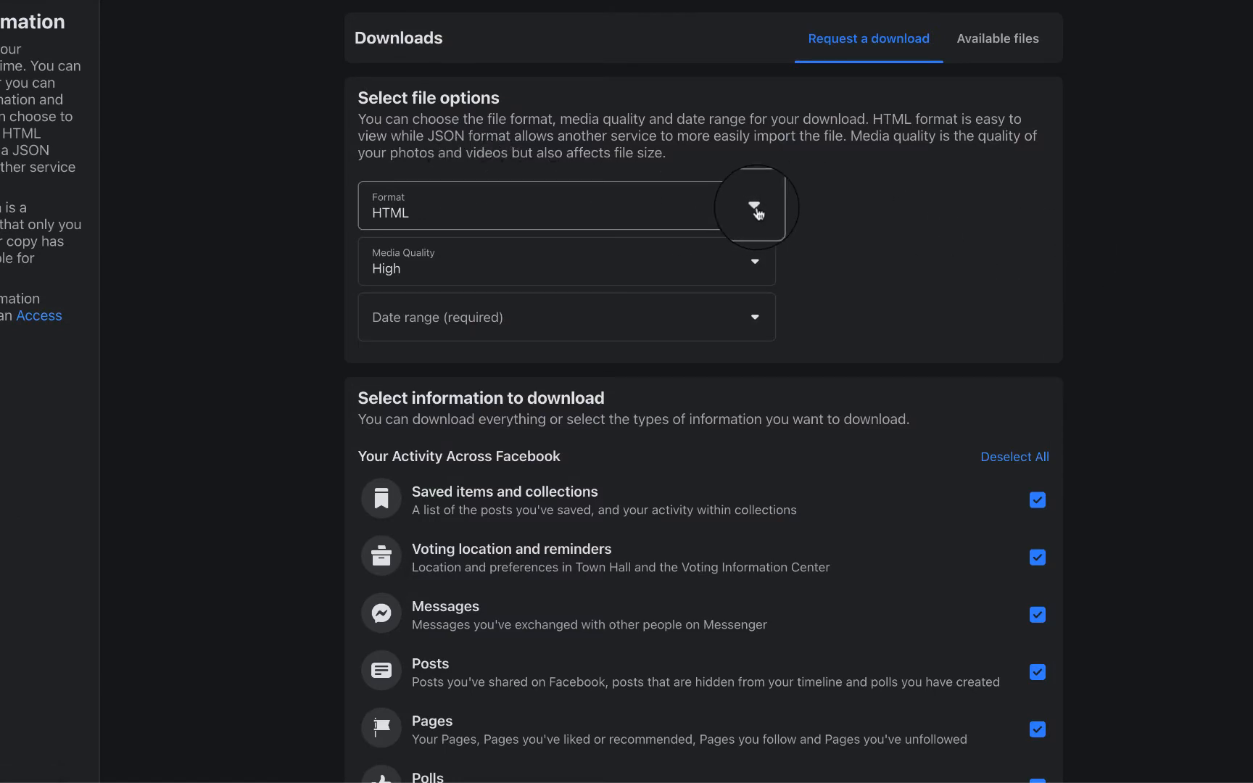
left_click(751, 206)
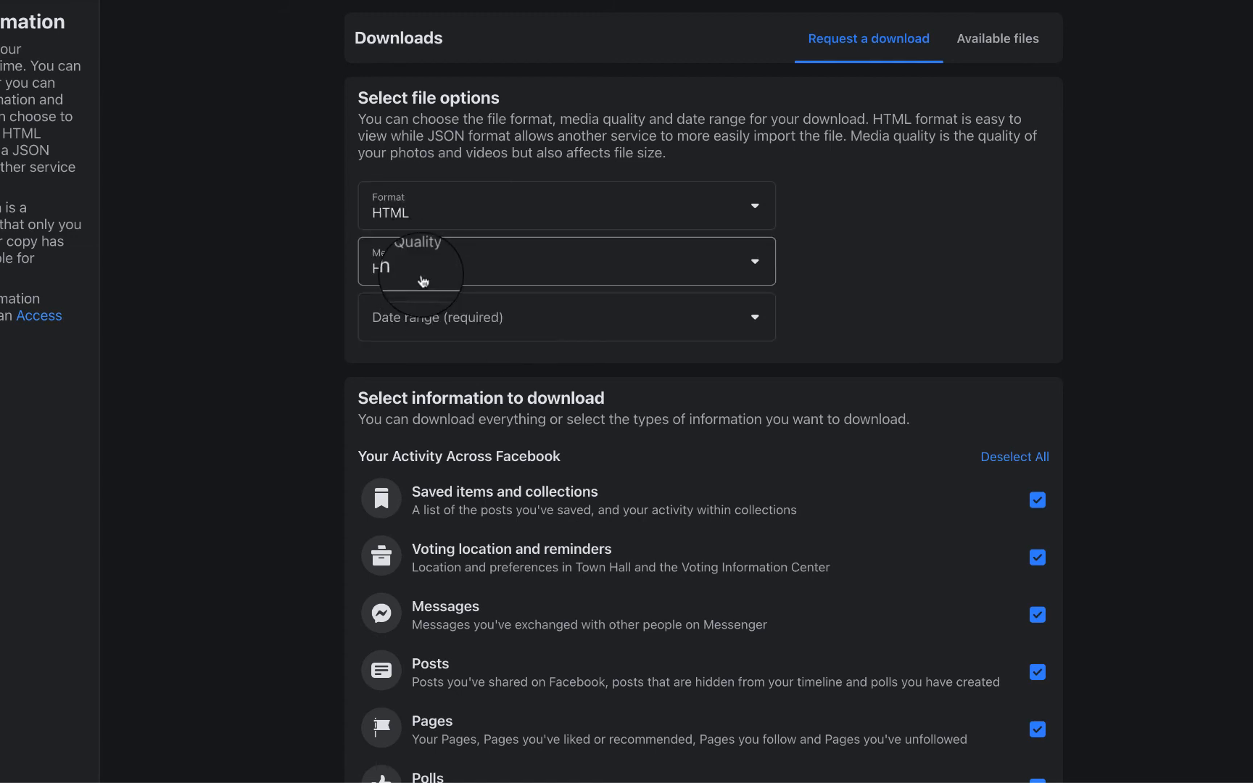
left_click(566, 261)
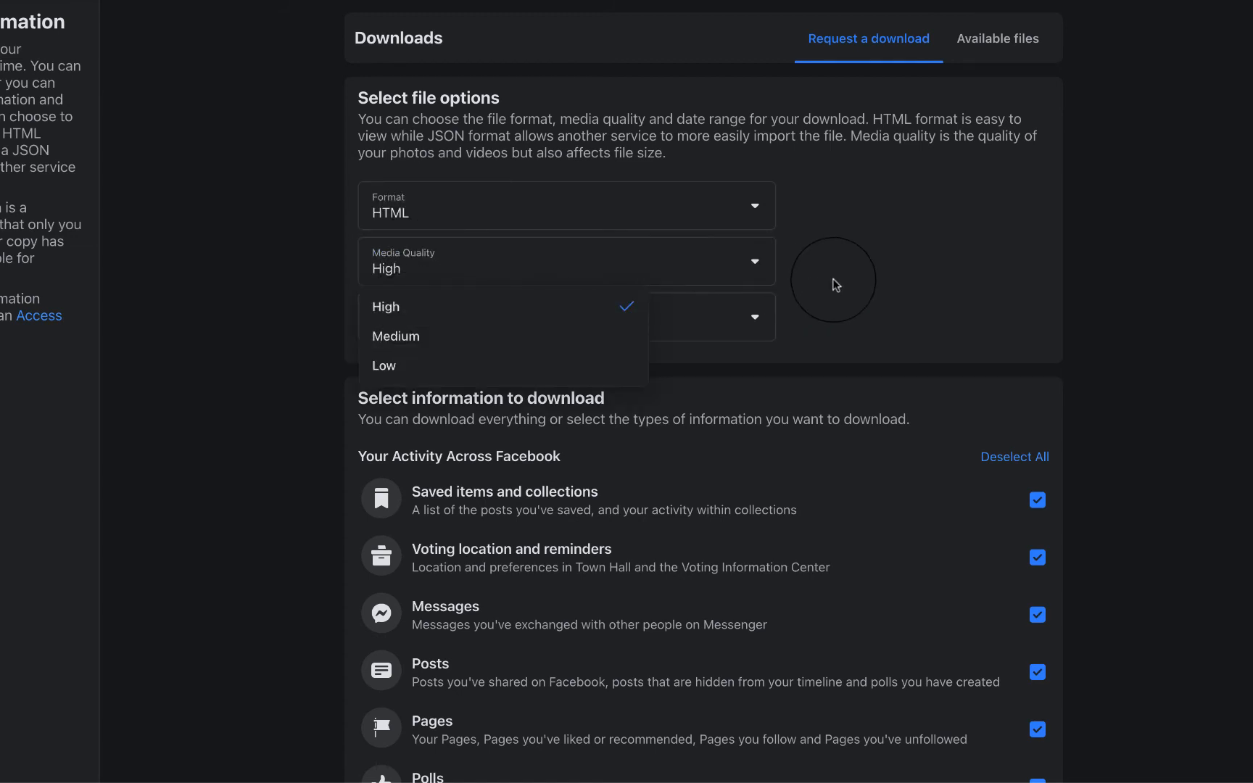
left_click(384, 306)
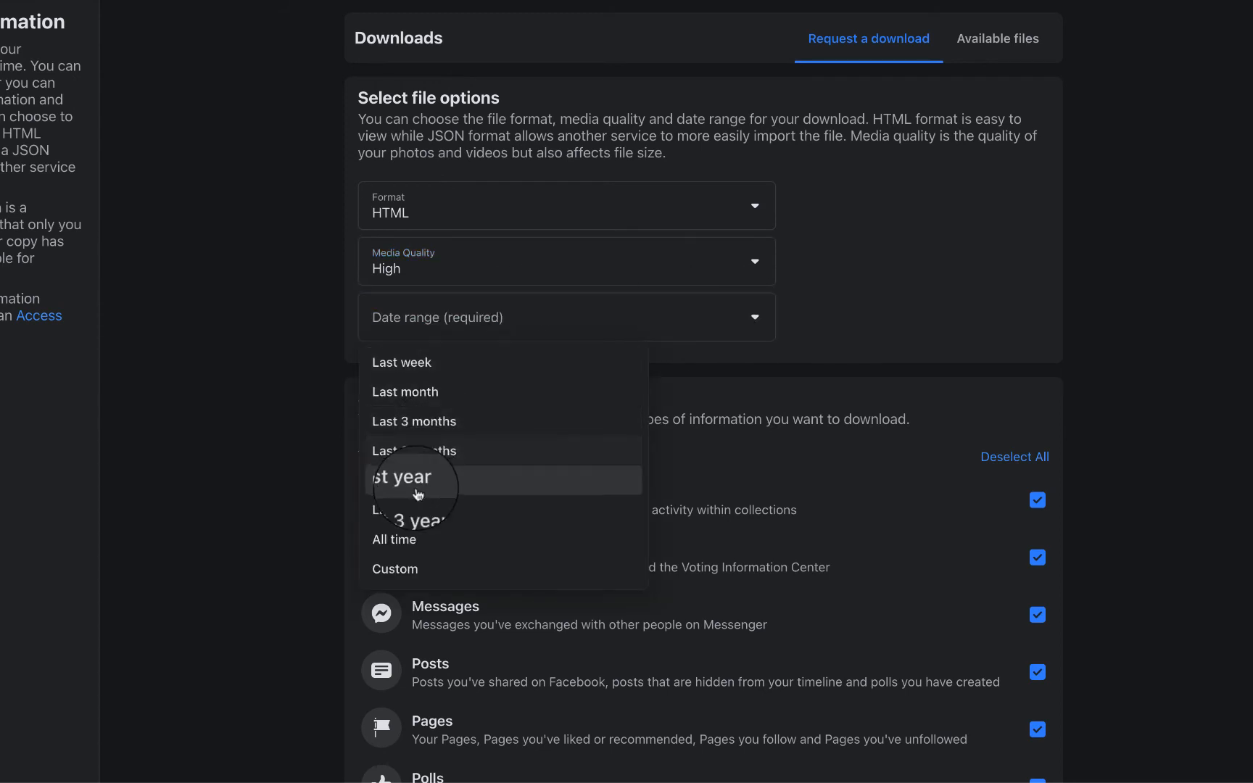
mouse_move(757, 342)
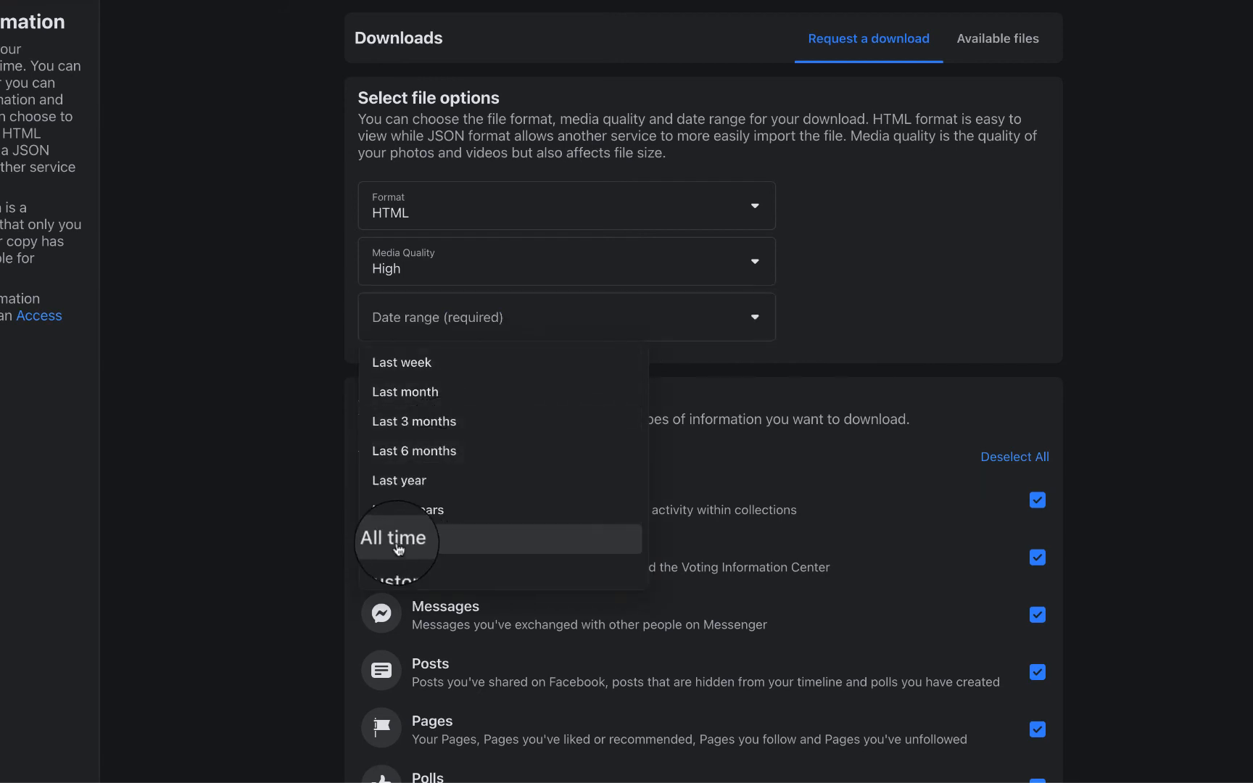
left_click(395, 536)
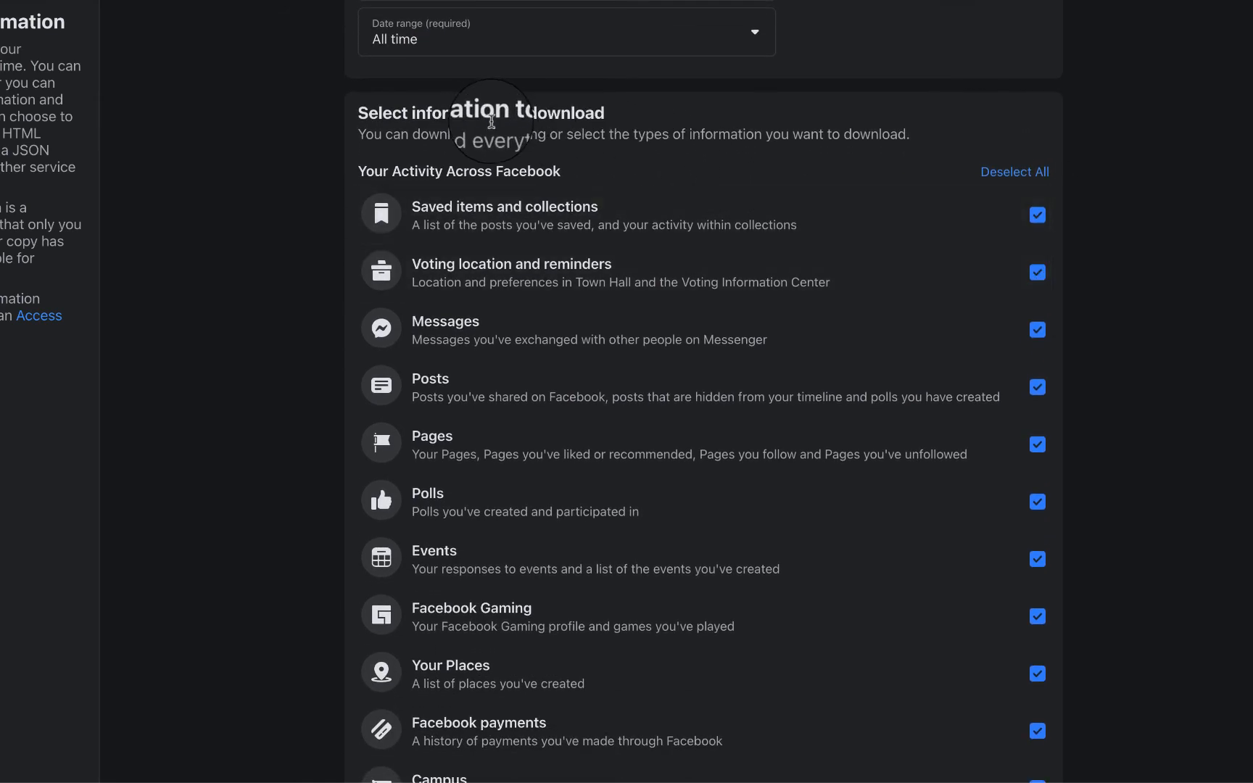
scroll("down", 3)
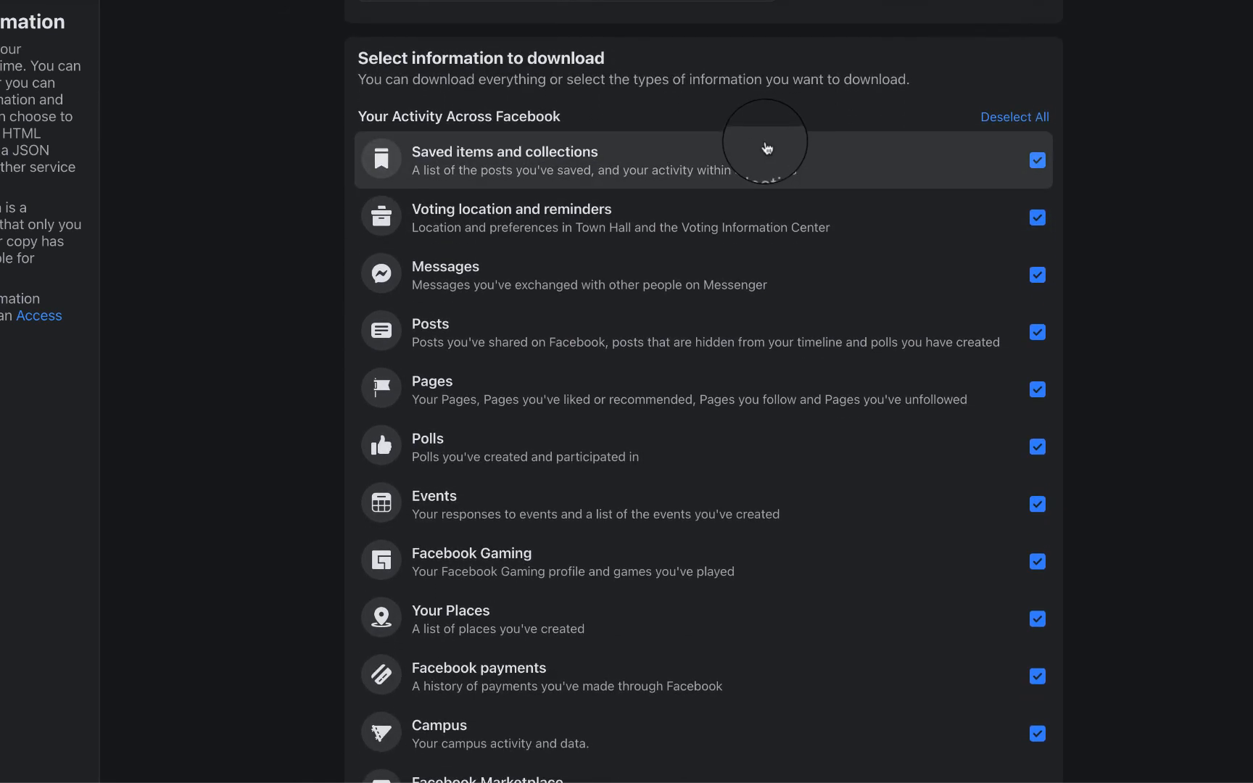
scroll("down", 3)
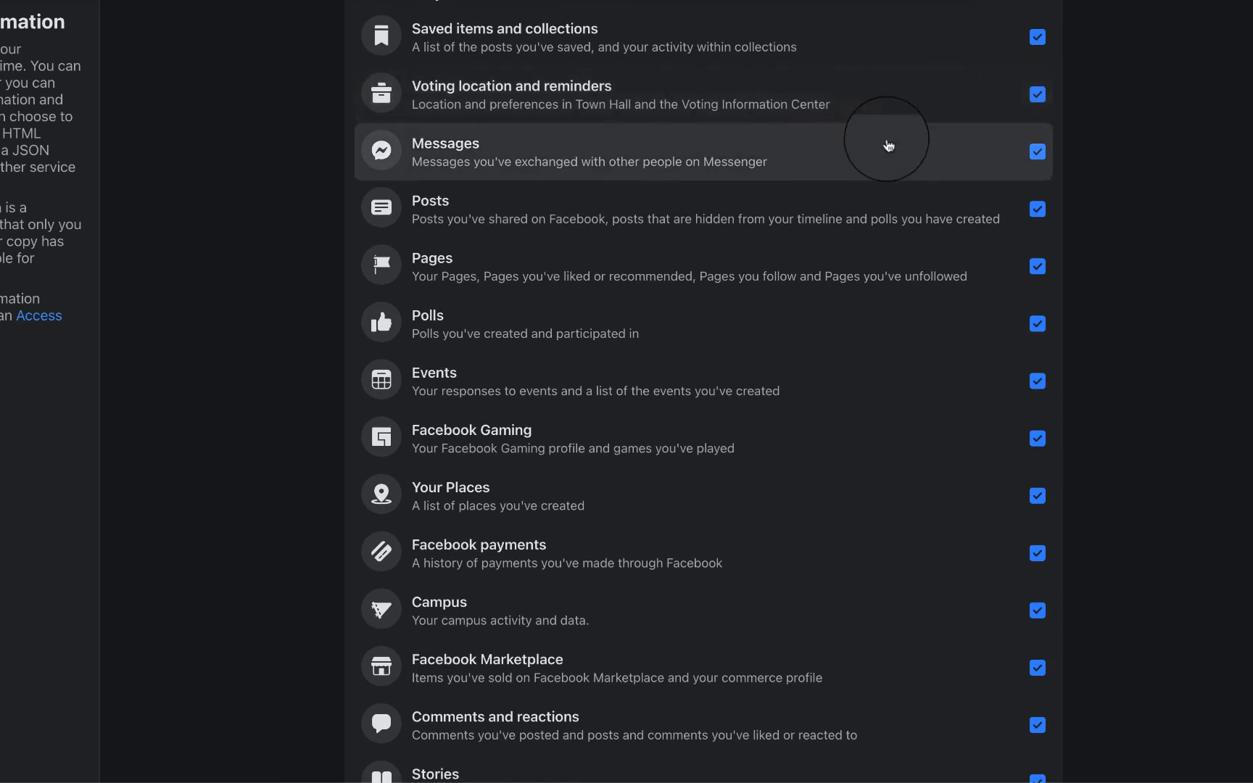
scroll("down", 3)
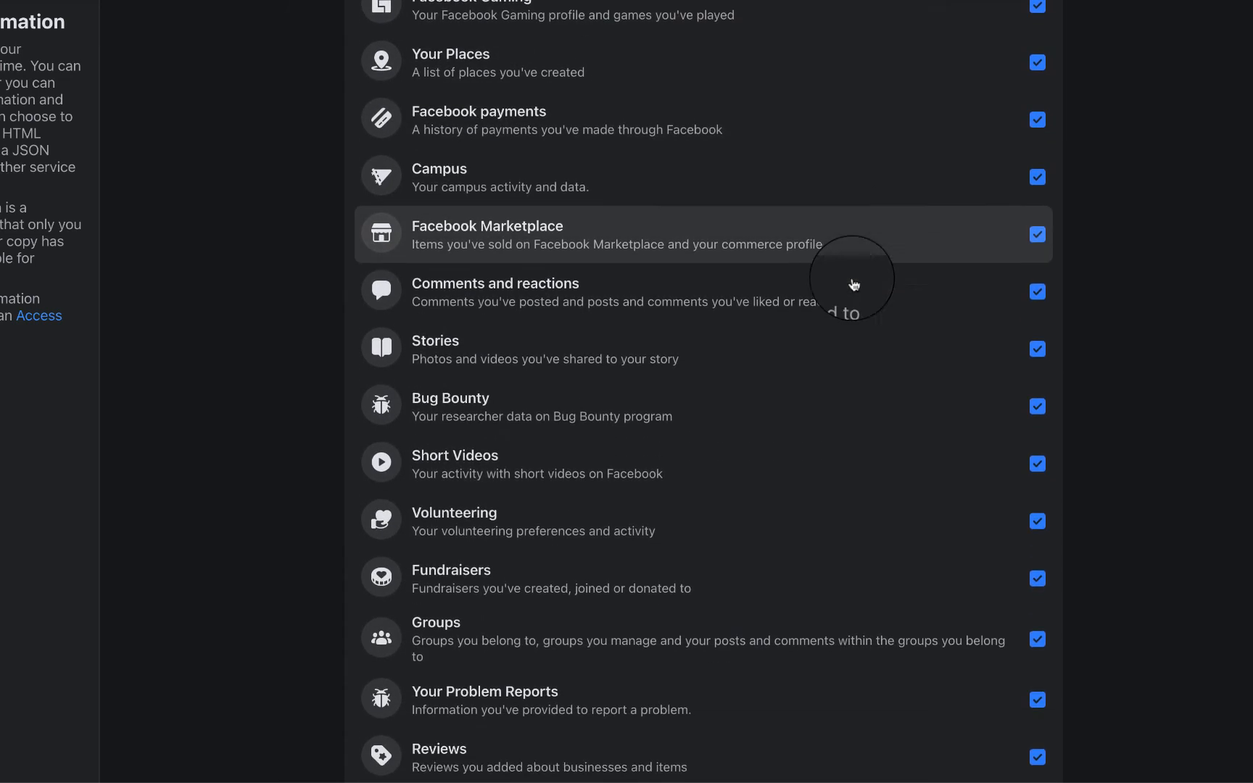
scroll("down", 3)
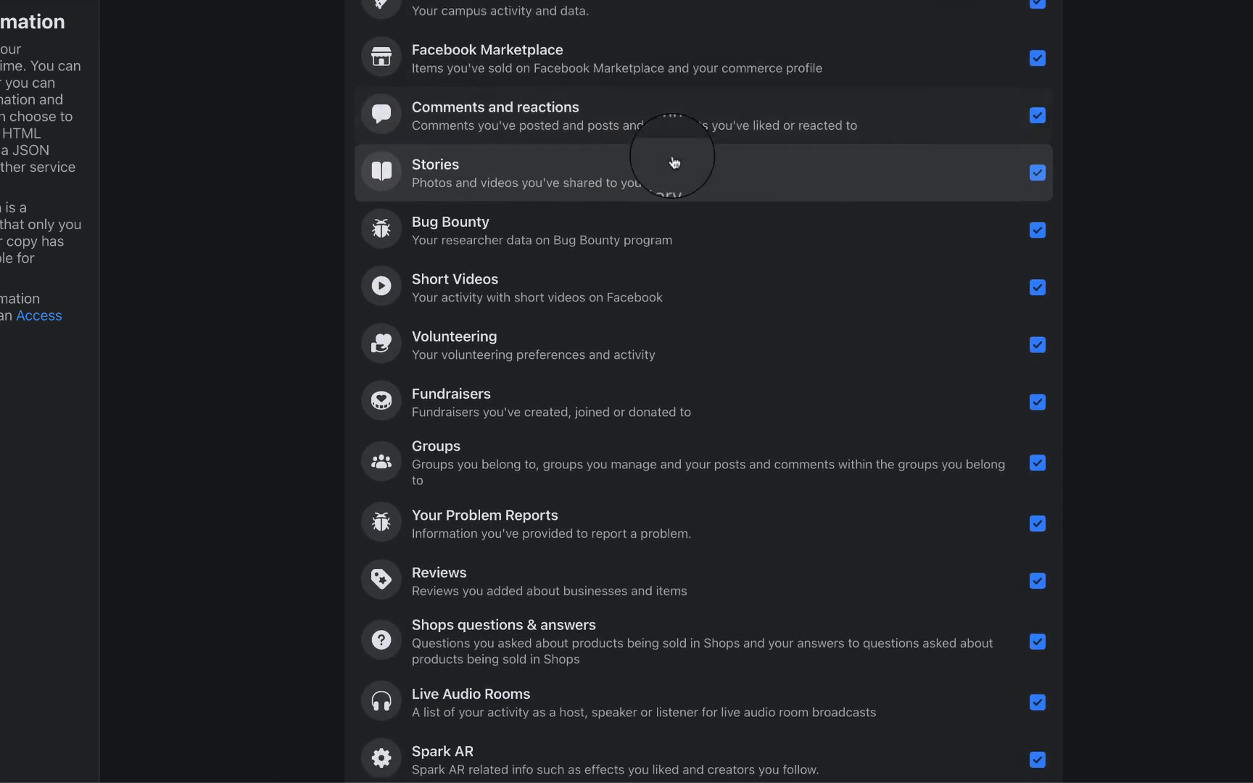
scroll("down", 3)
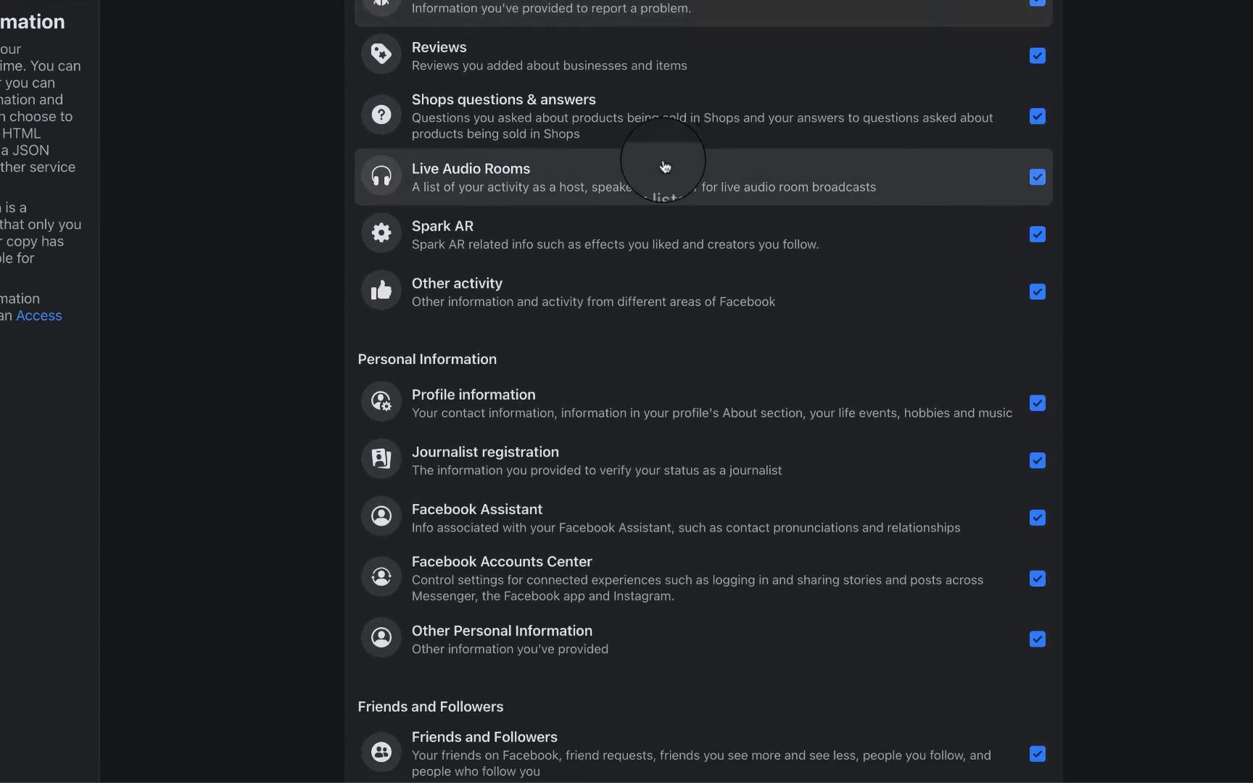
scroll("down", 3)
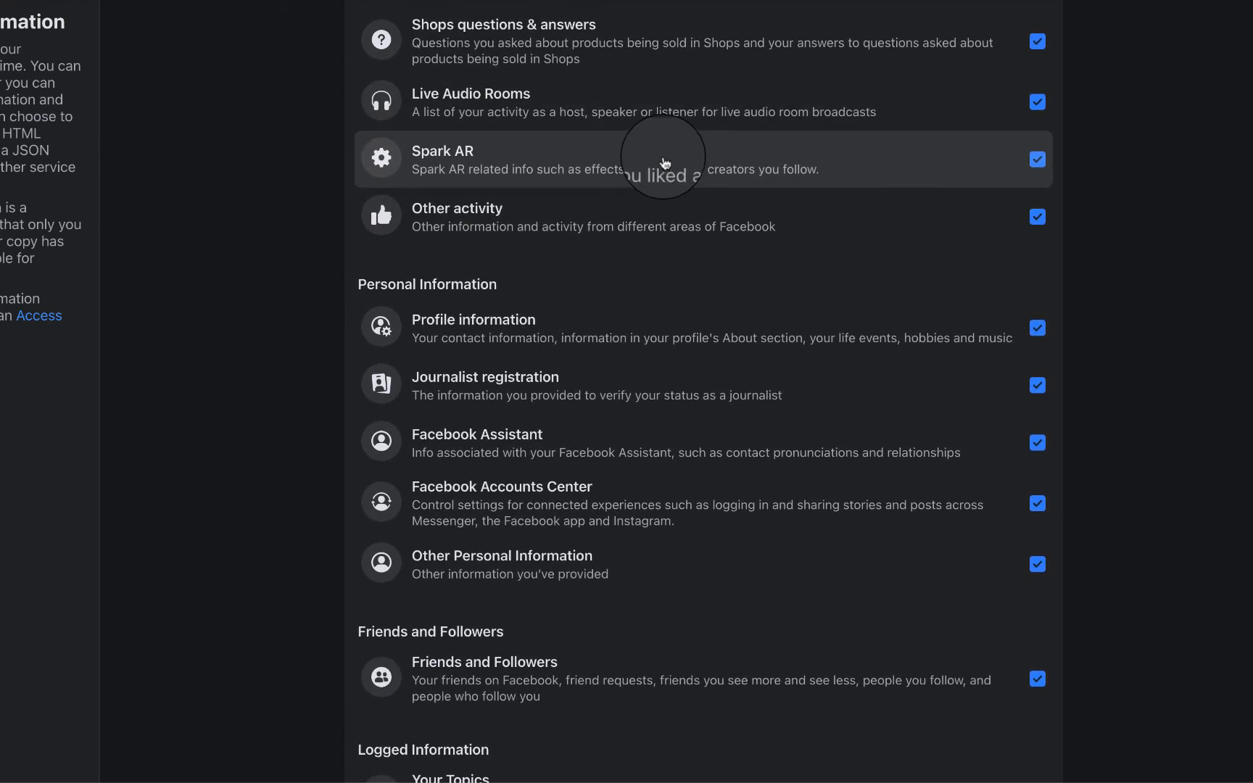
scroll("down", 3)
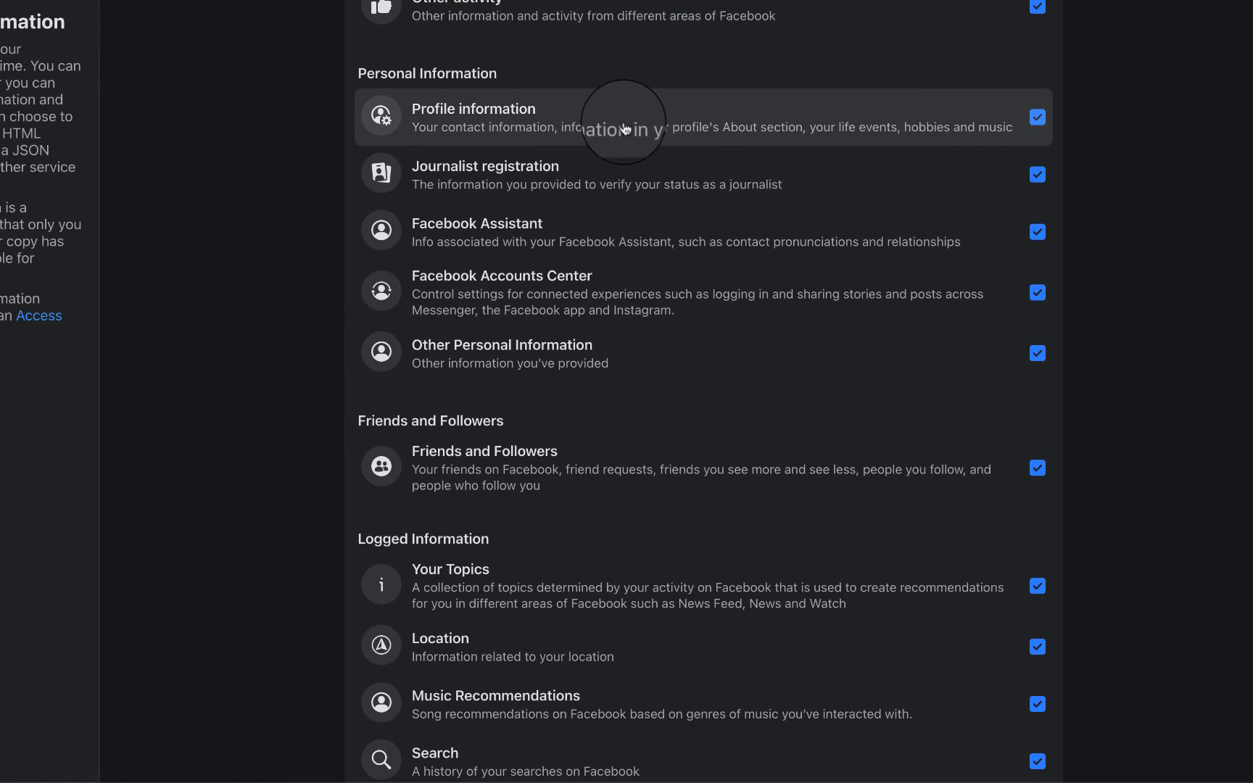
scroll("down", 3)
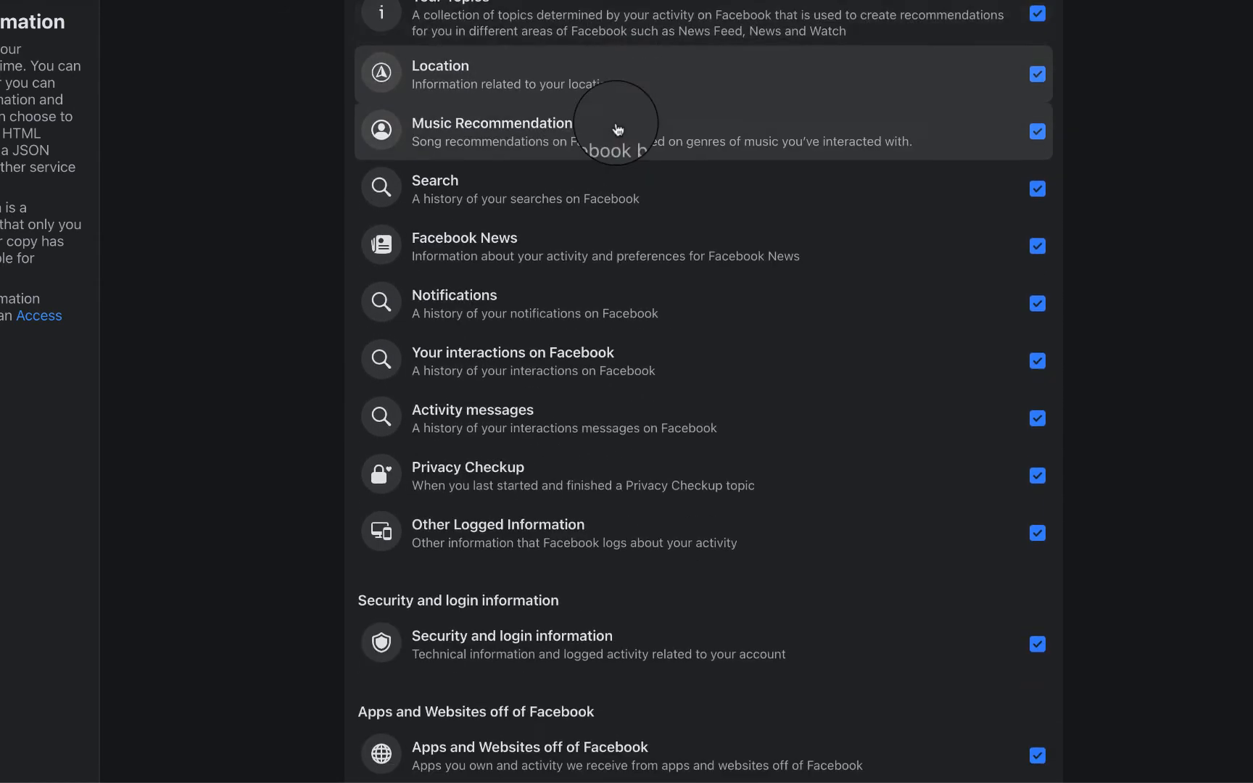
scroll("down", 3)
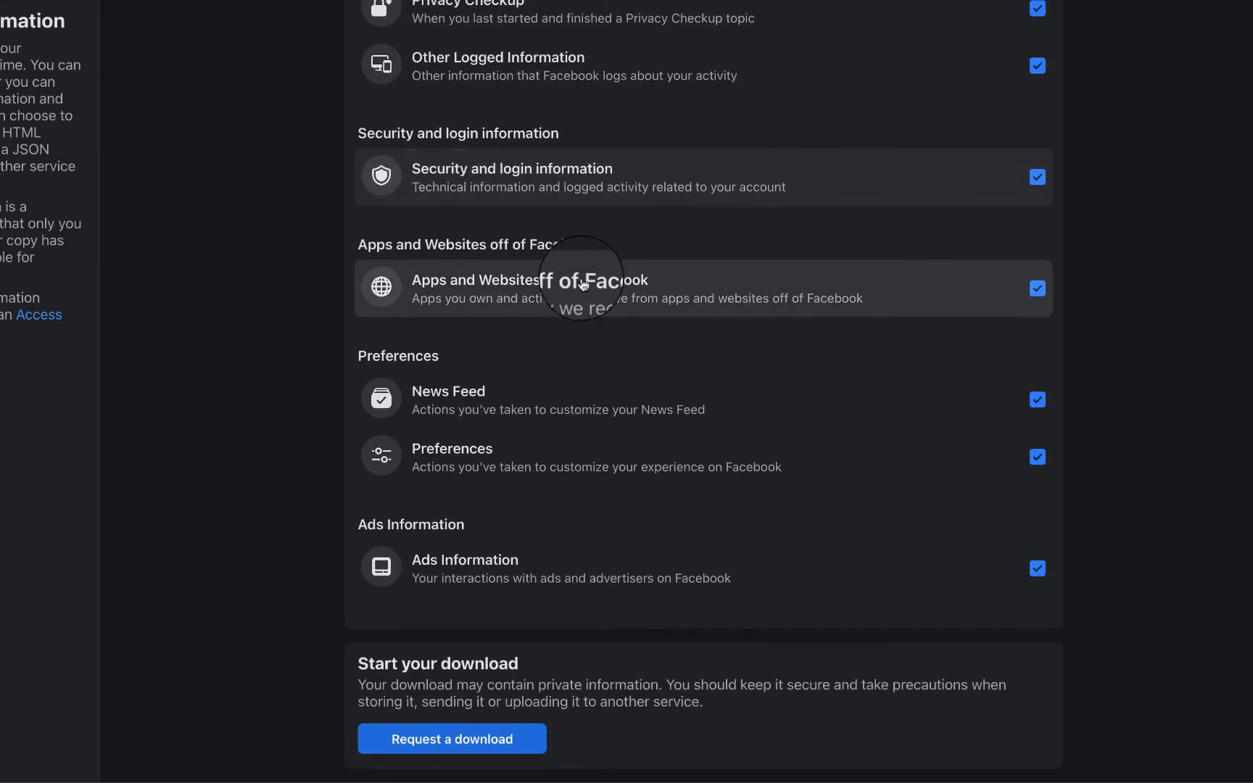